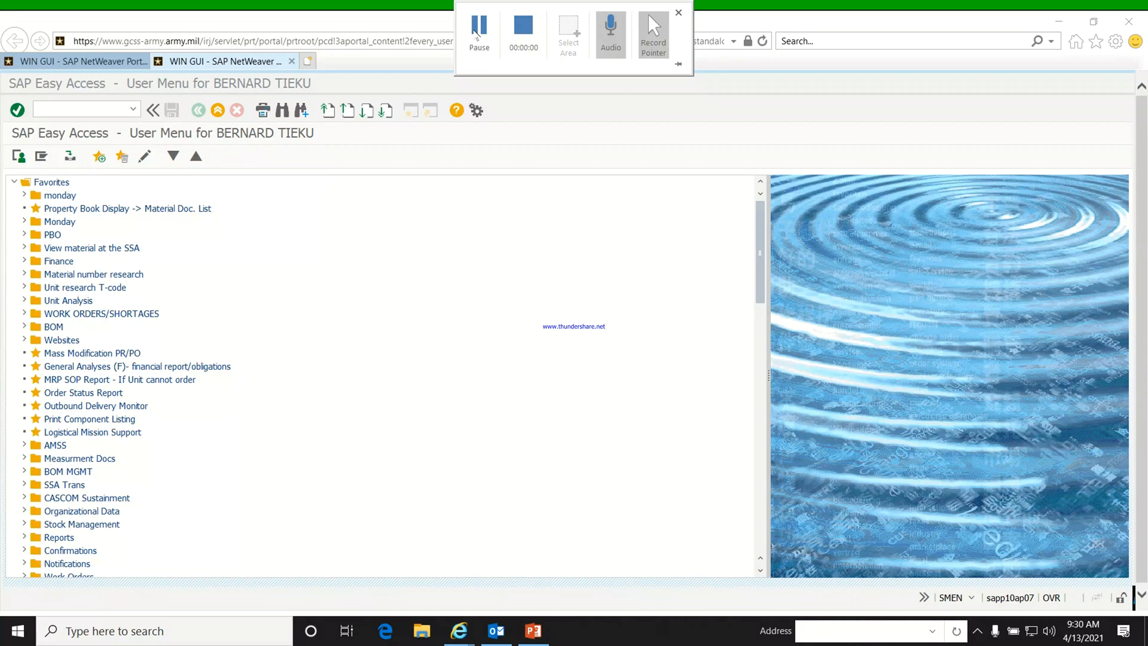
{"action": "mouse_move", "coordinate": [277, 443]}
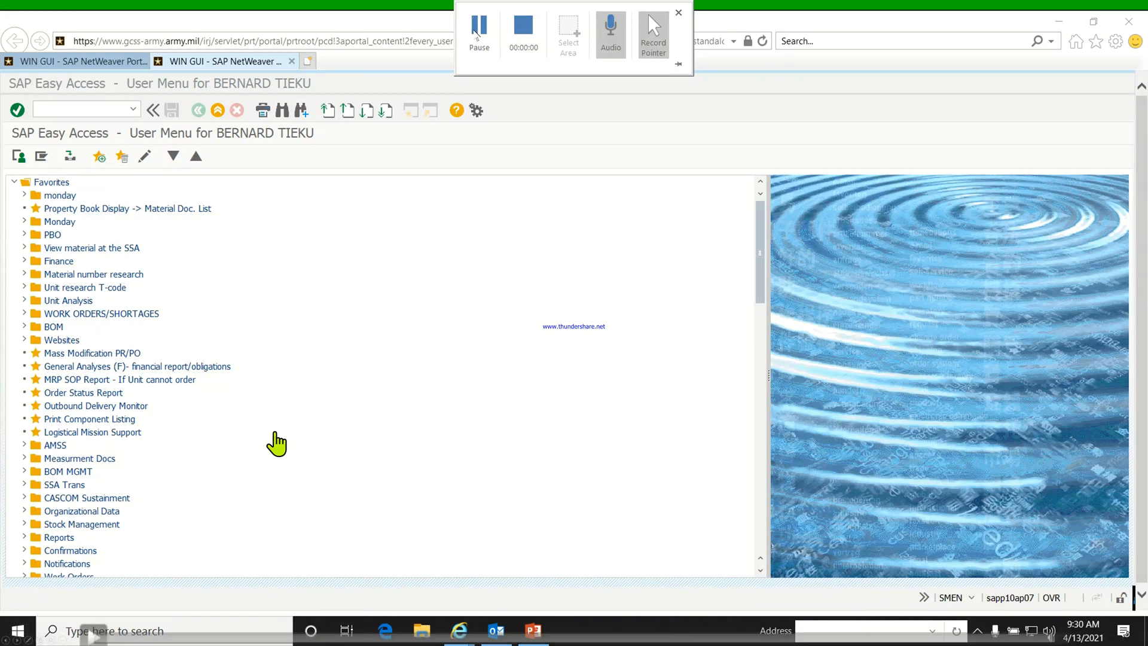
{"action": "mouse_move", "coordinate": [88, 631]}
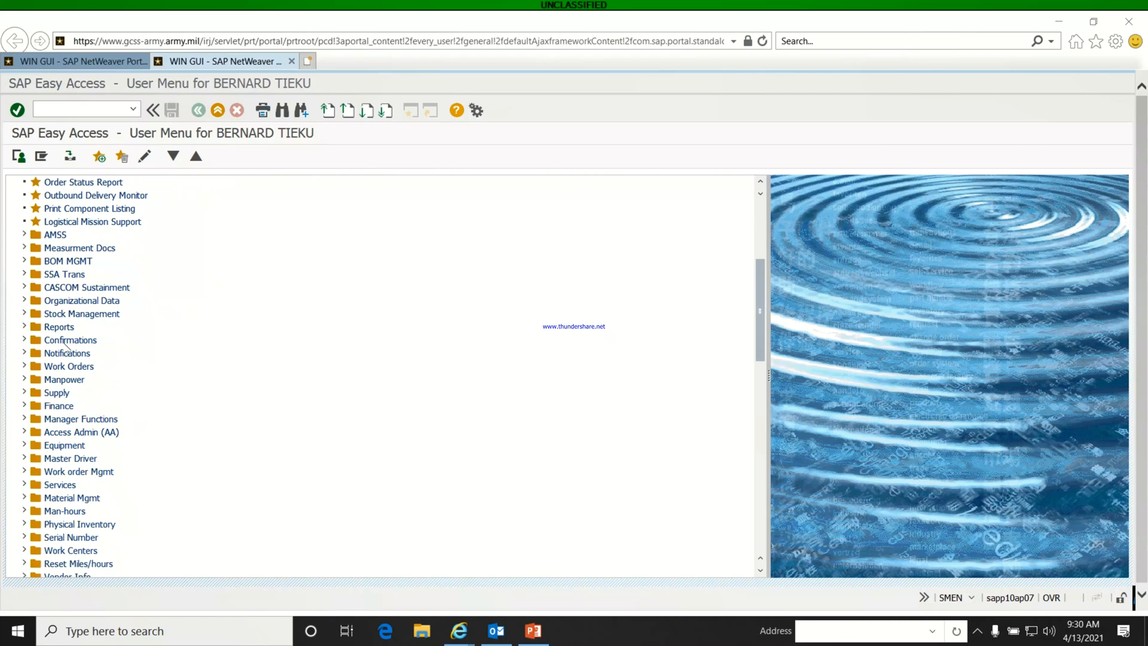
- Expand the Unit Supply Clerk role folder and scroll to its Unit Supply Menu entry
{"action": "scroll", "scroll_direction": "down", "scroll_amount": 3}
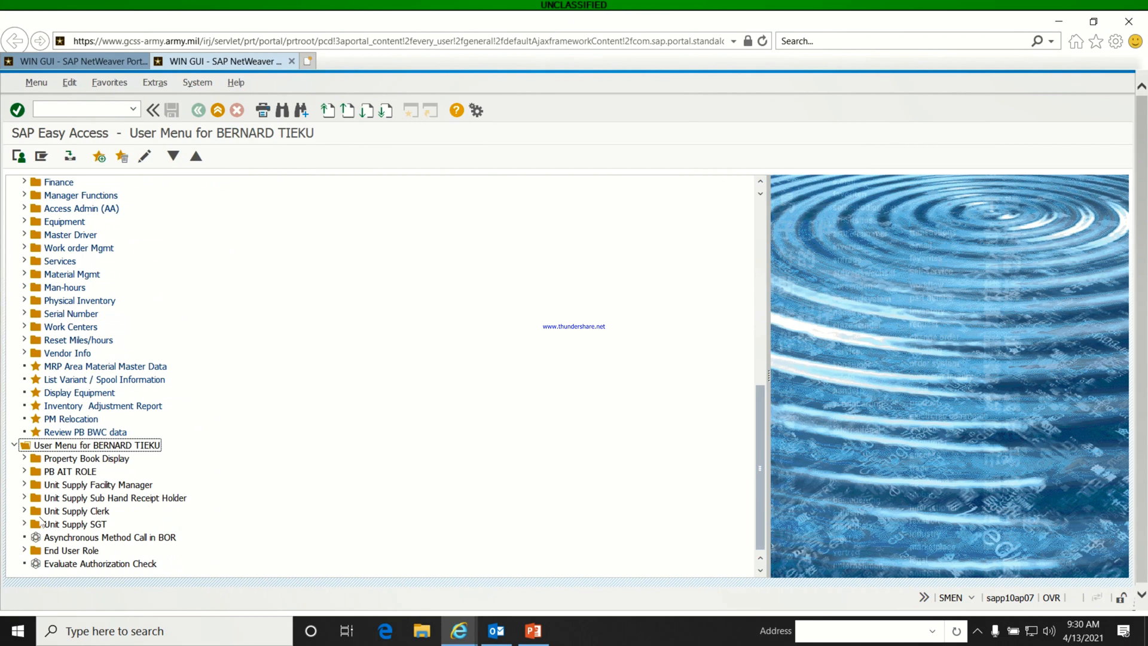
{"action": "left_click", "coordinate": [25, 510]}
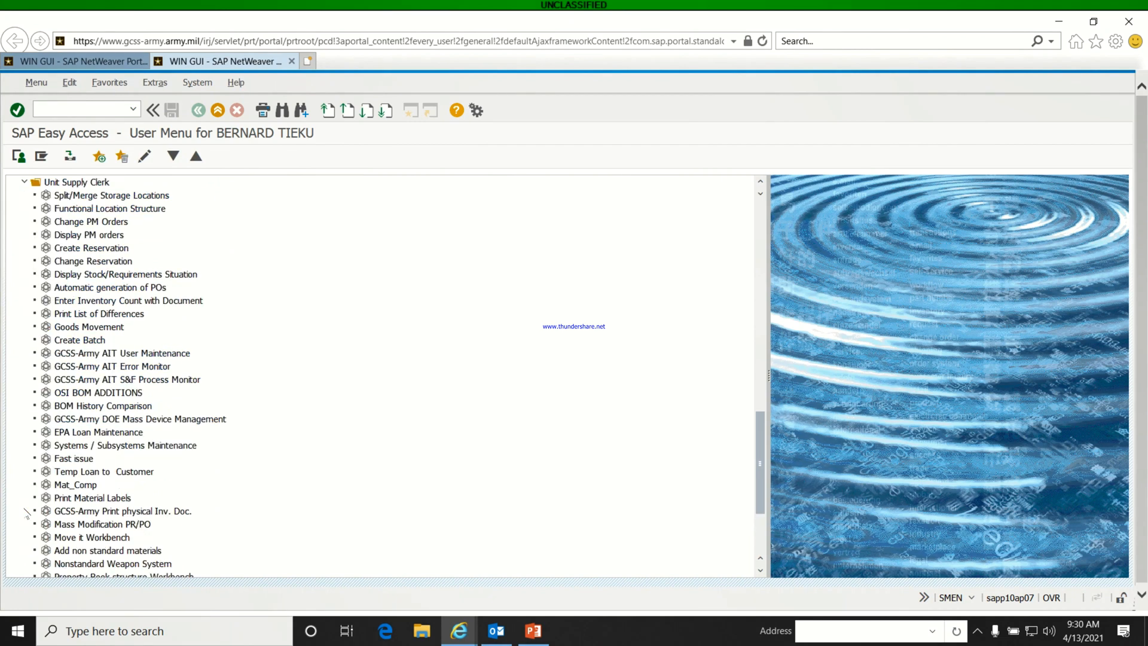
{"action": "scroll", "scroll_direction": "down", "scroll_amount": 3}
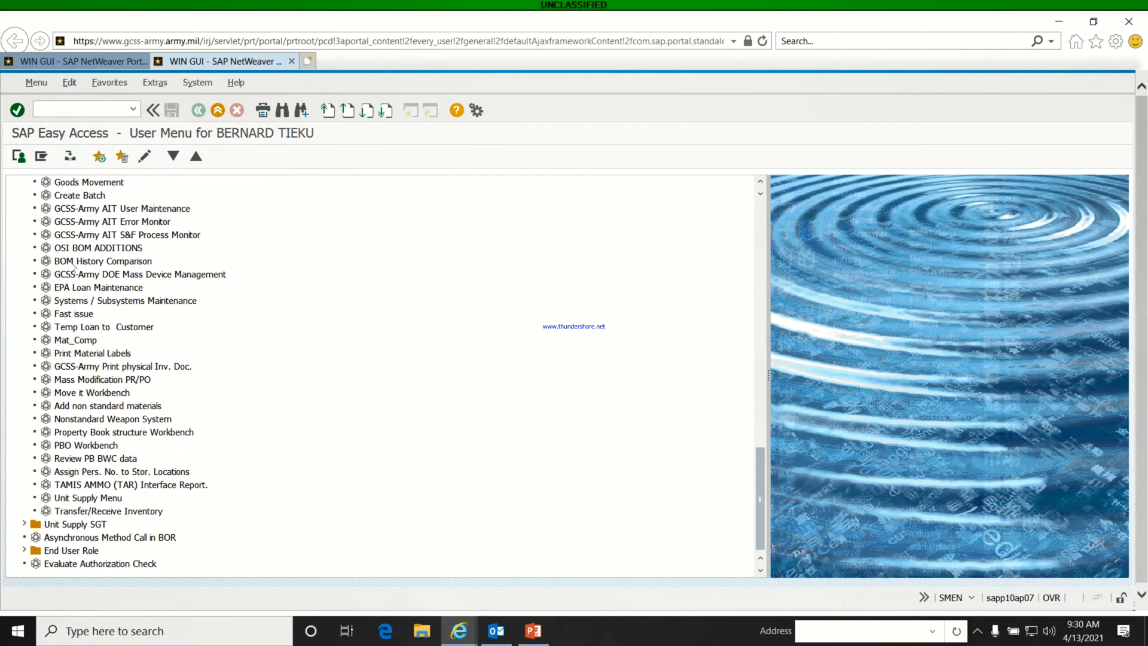
{"action": "scroll", "scroll_direction": "up", "scroll_amount": 3}
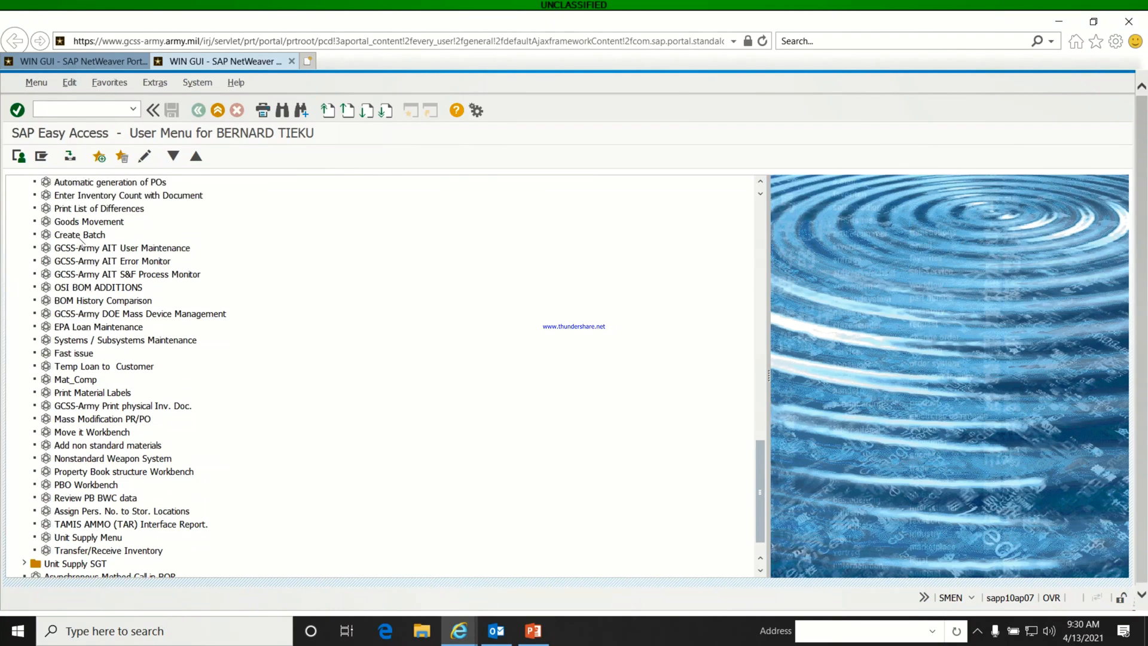
{"action": "scroll", "scroll_direction": "up", "scroll_amount": 3}
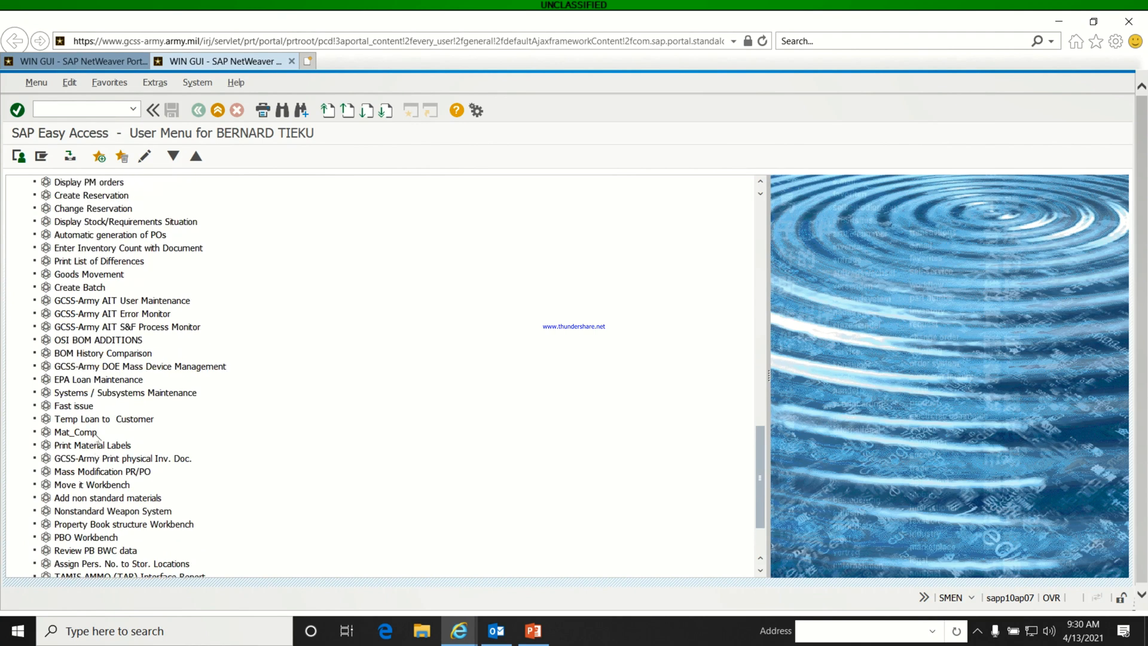
{"action": "scroll", "scroll_direction": "down", "scroll_amount": 3}
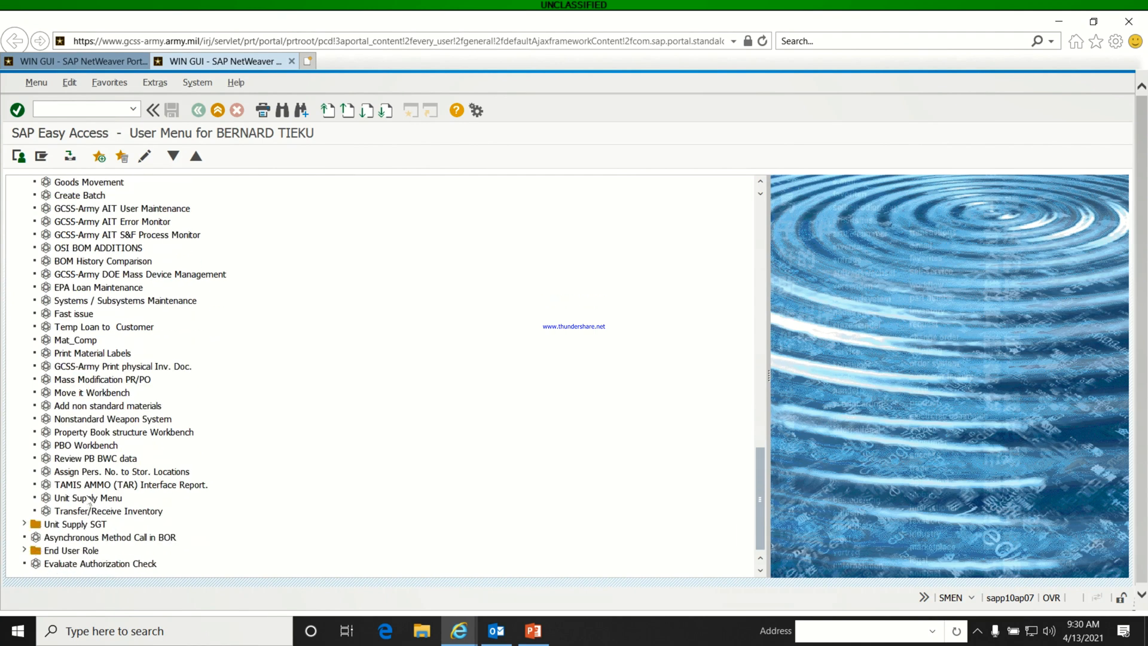
- Add the Unit Supply Menu entry to Favorites via its context menu, then scroll back up
{"action": "right_click", "coordinate": [88, 498]}
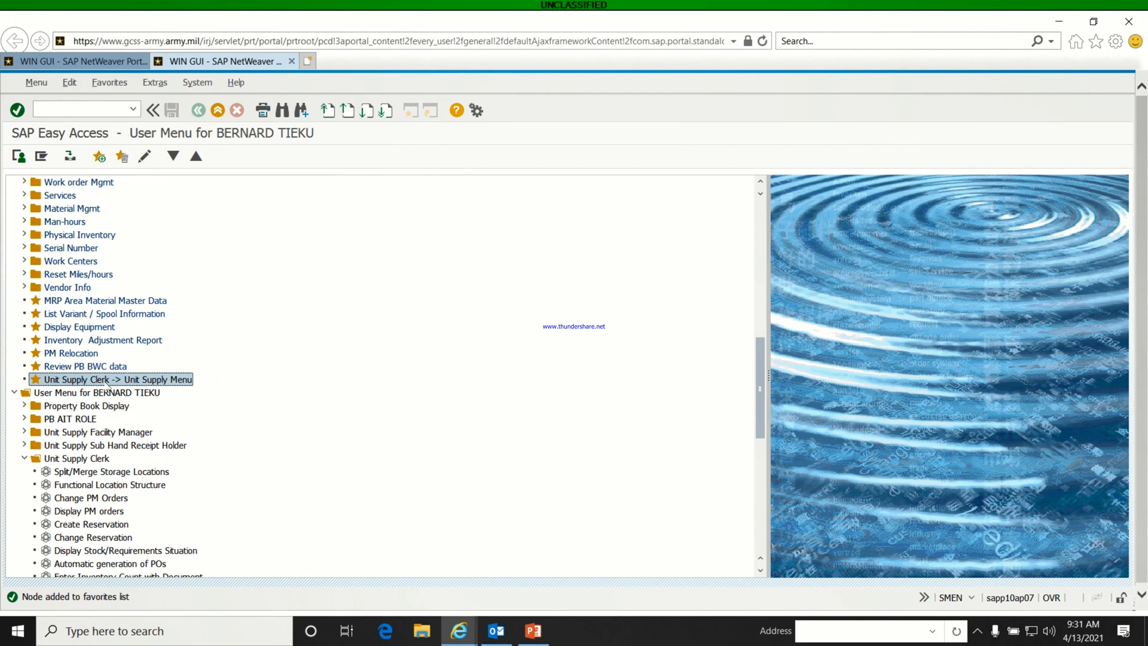
{"action": "scroll", "scroll_direction": "up", "scroll_amount": 3}
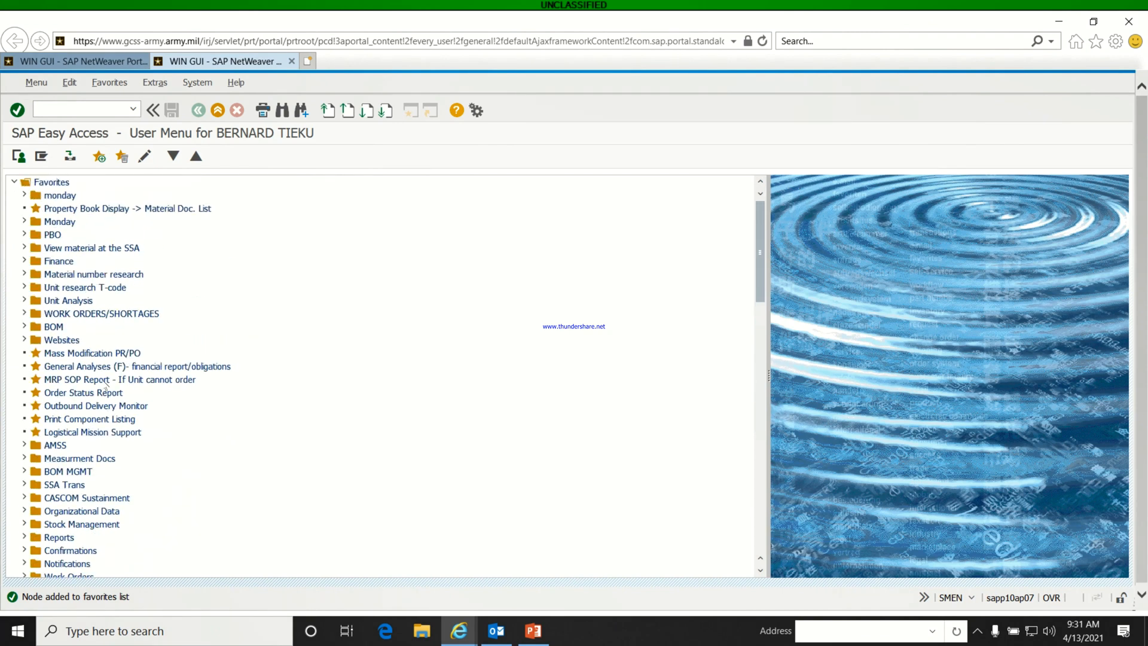
{"action": "mouse_move", "coordinate": [227, 218]}
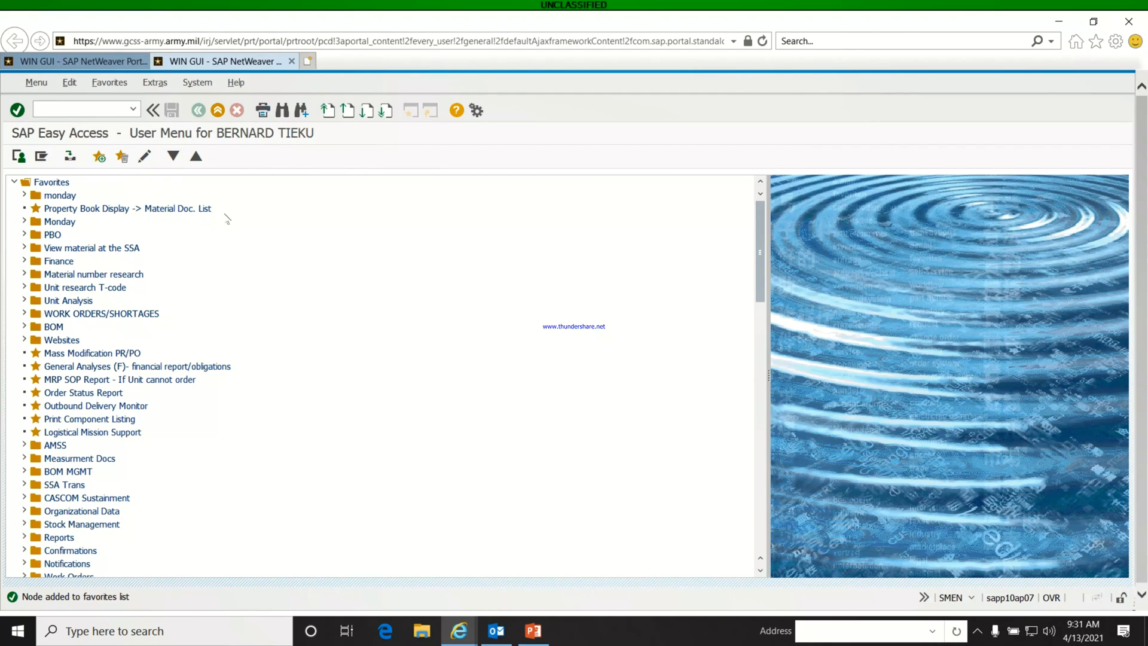
{"action": "mouse_move", "coordinate": [170, 212]}
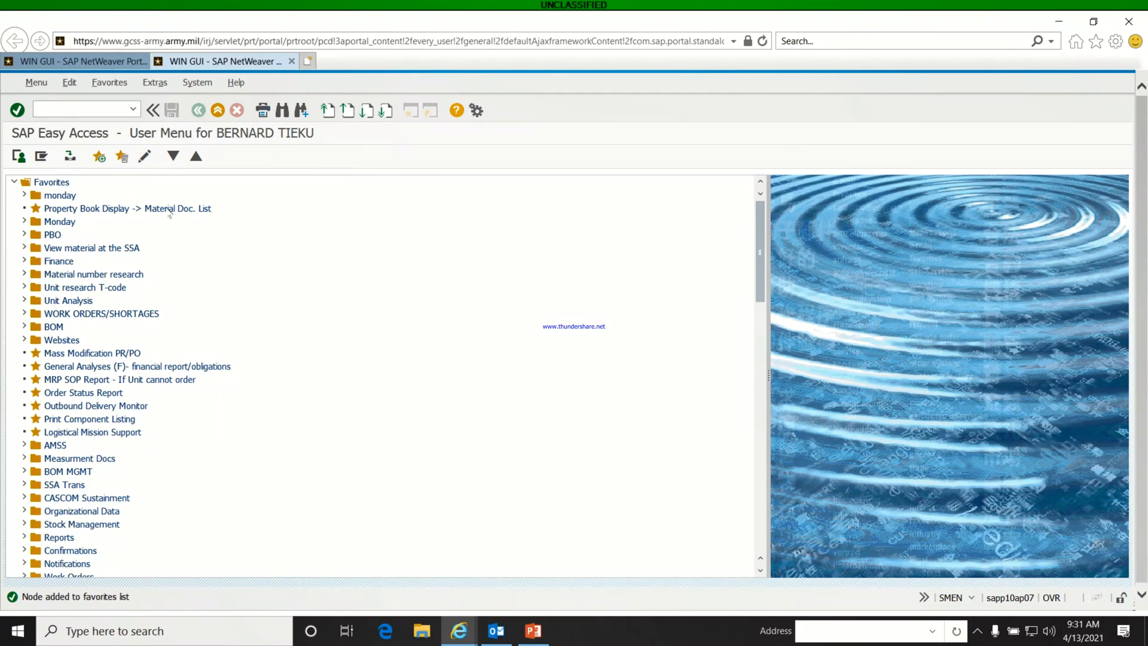
- In Extras > Settings, enable Display Favorites at End of List and Display Technical Names
{"action": "left_click", "coordinate": [154, 82]}
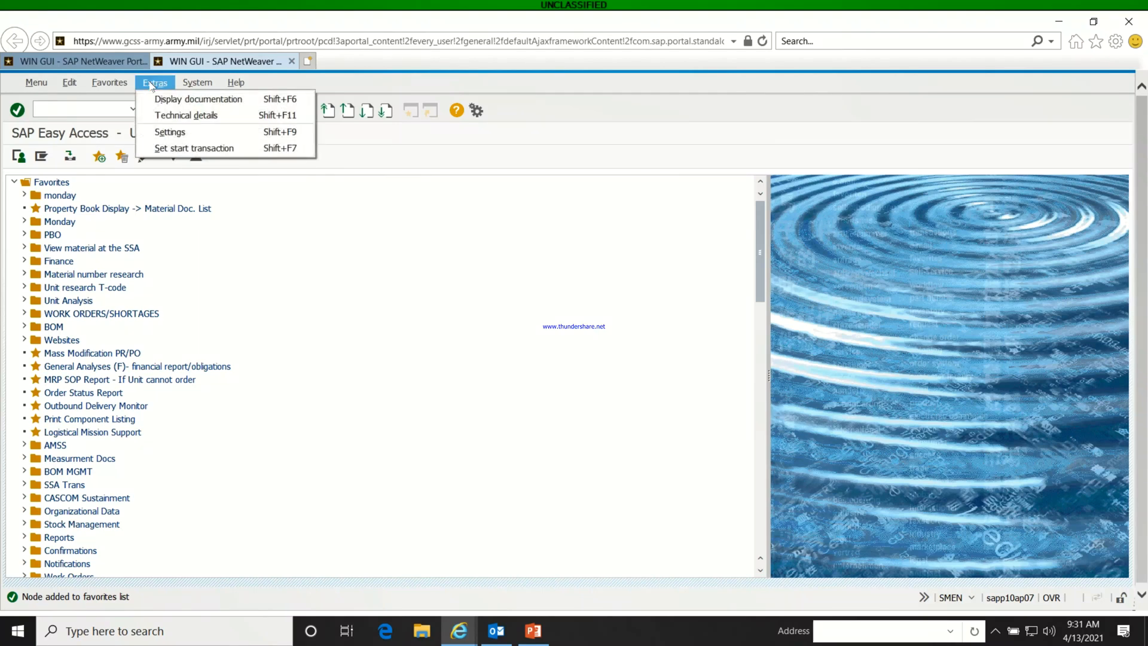
{"action": "mouse_move", "coordinate": [169, 132]}
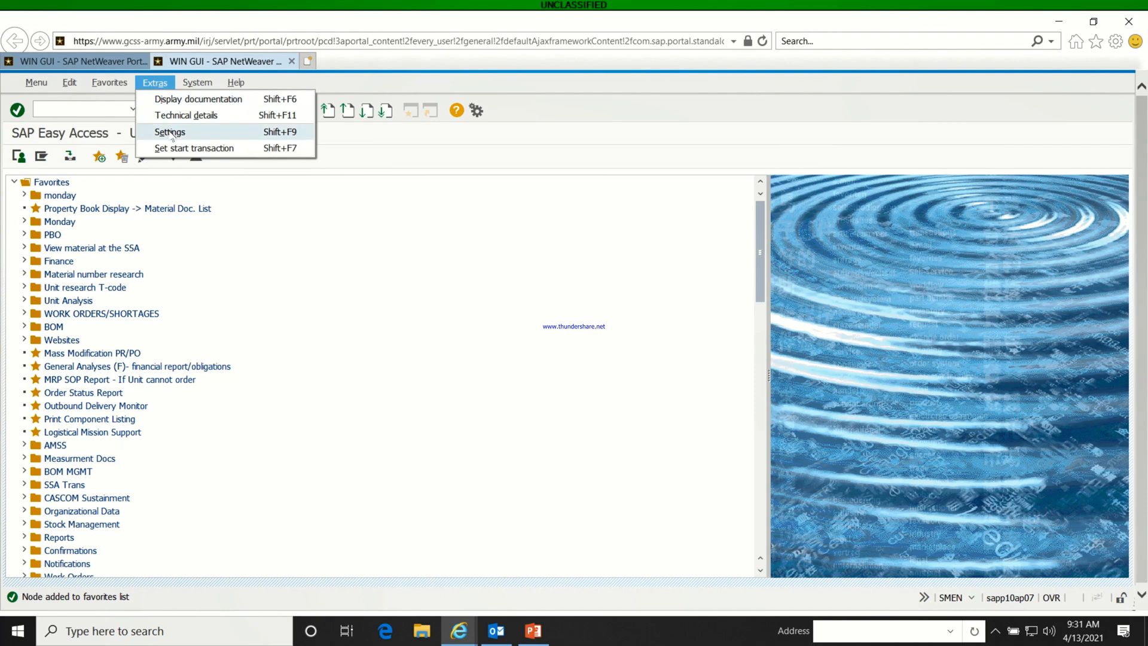
{"action": "left_click", "coordinate": [170, 131]}
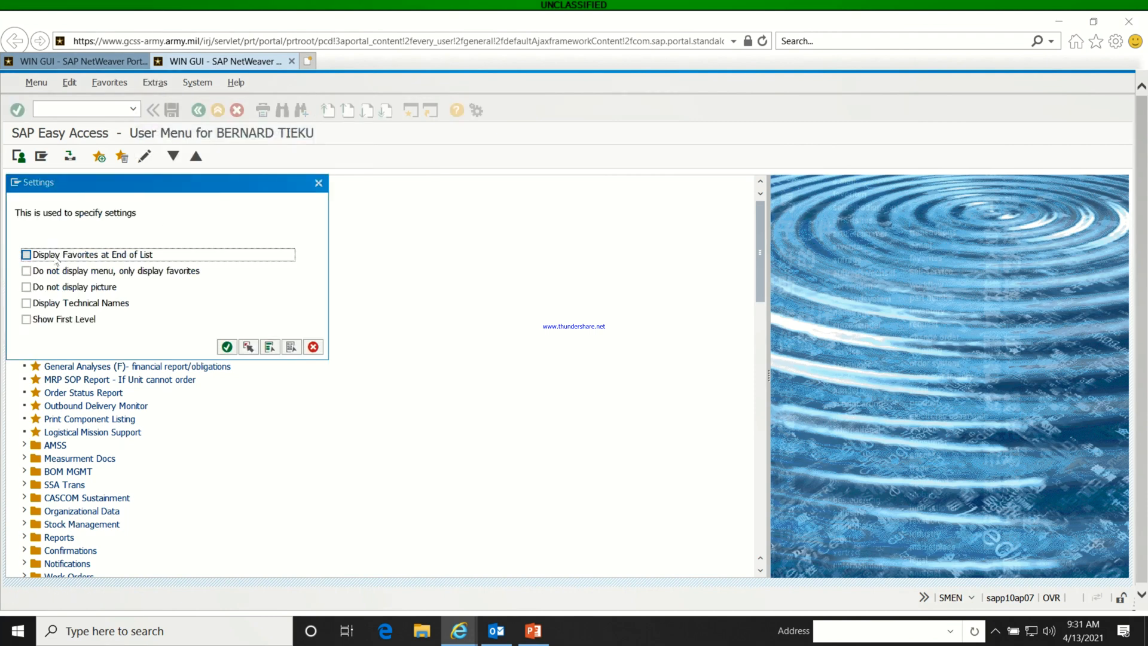
{"action": "left_click", "coordinate": [26, 254]}
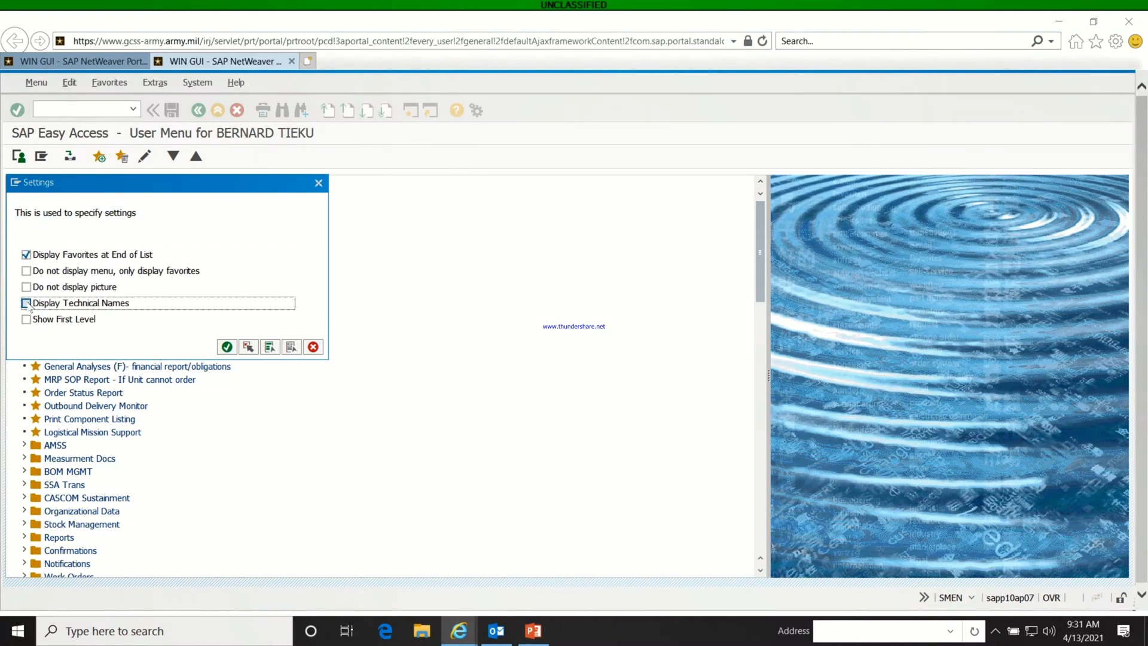
{"action": "left_click", "coordinate": [25, 303]}
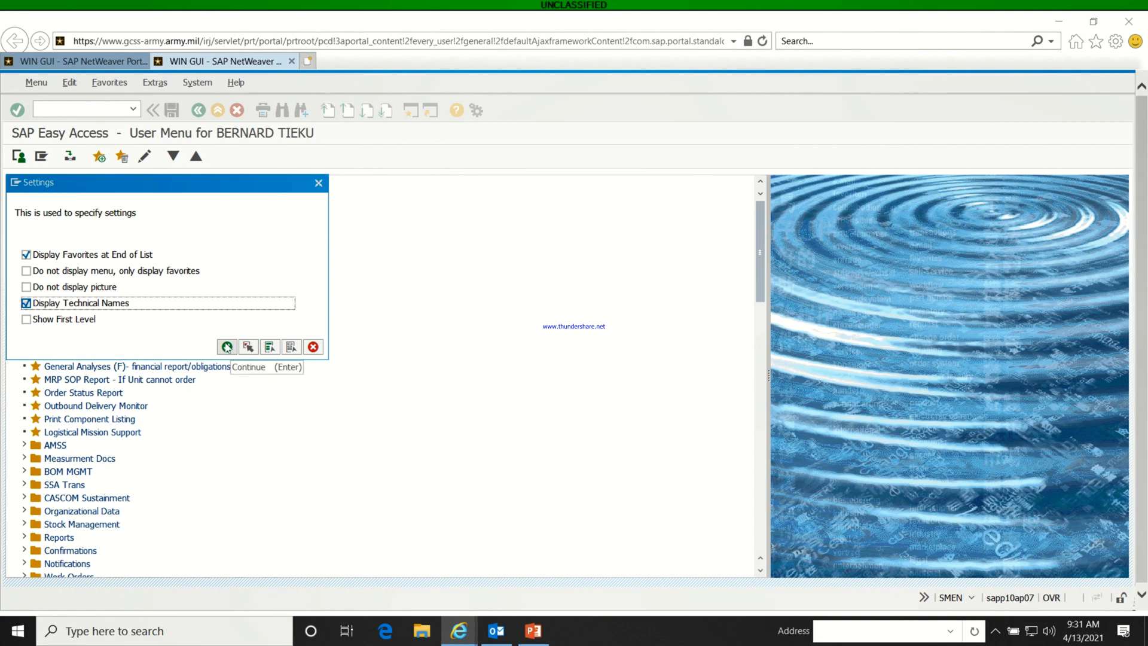
{"action": "left_click", "coordinate": [226, 346]}
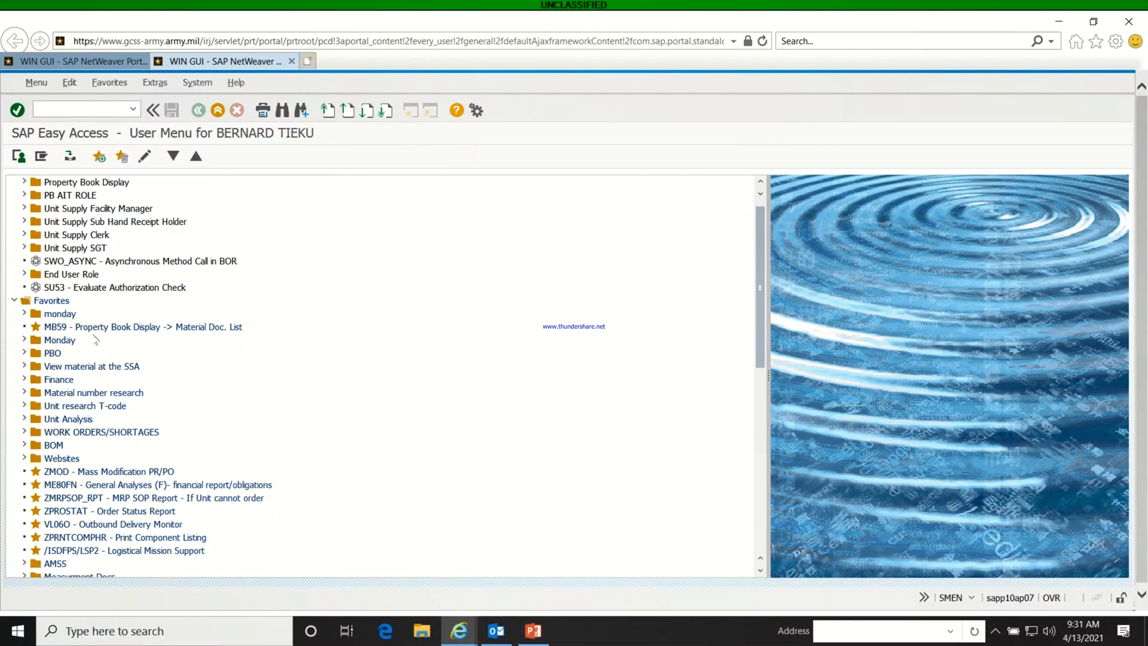
- Scroll the Easy Access tree to view the favorite ZUSMENU - Unit Supply Clerk -> Unit Supply Menu
{"action": "scroll", "scroll_direction": "down", "scroll_amount": 3}
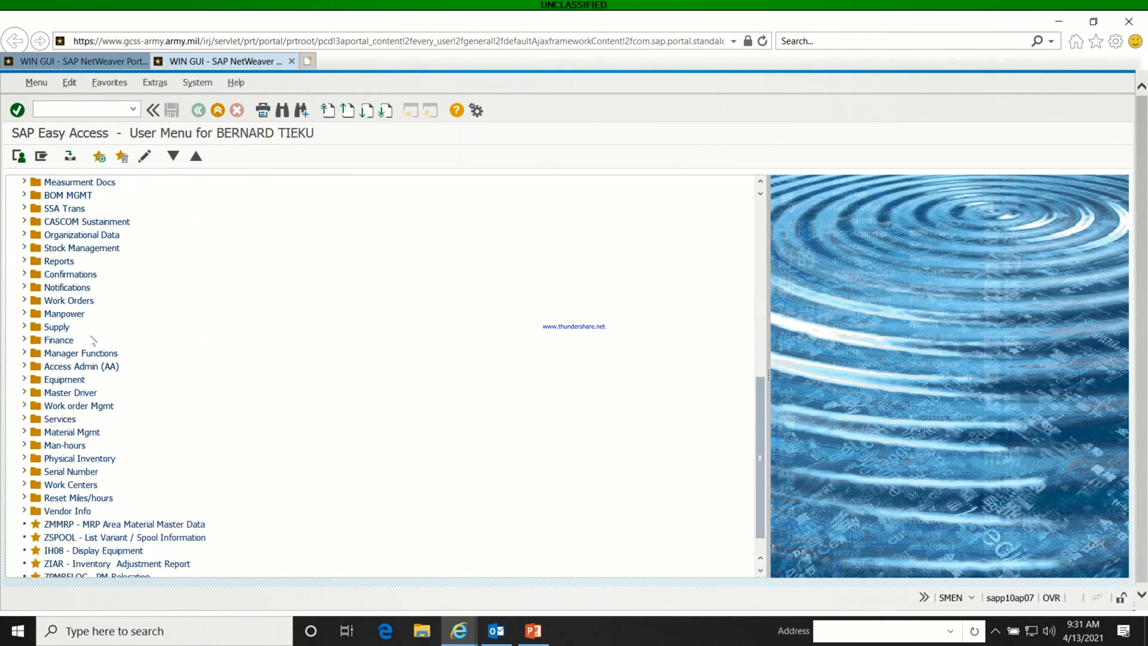
{"action": "scroll", "scroll_direction": "down", "scroll_amount": 3}
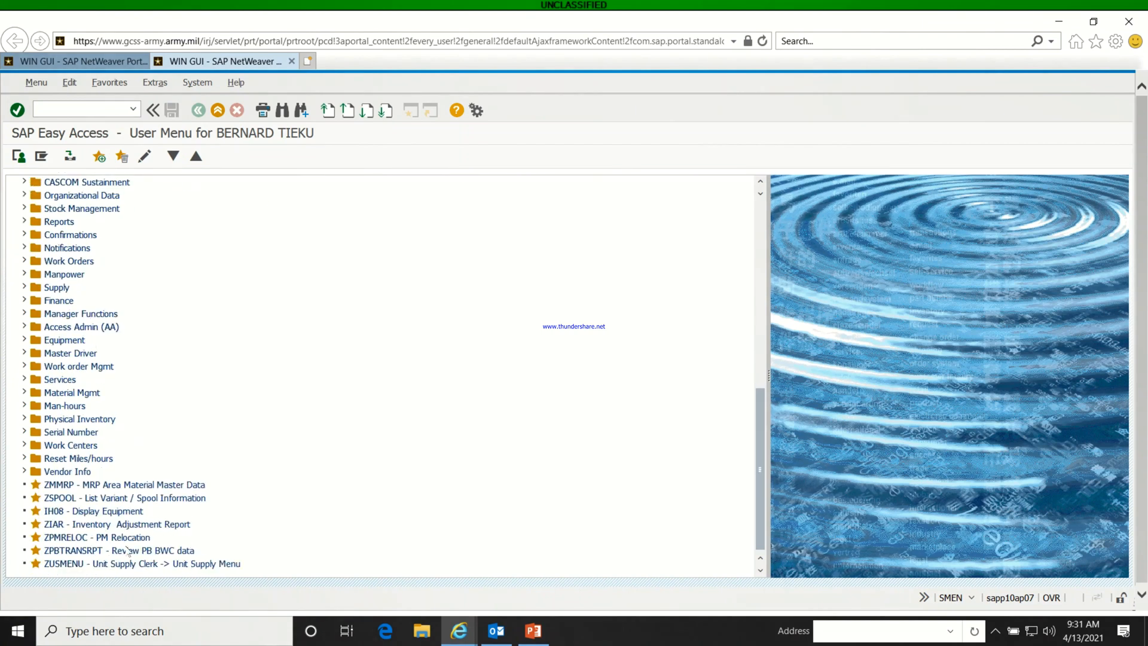
{"action": "scroll", "scroll_direction": "up", "scroll_amount": 3}
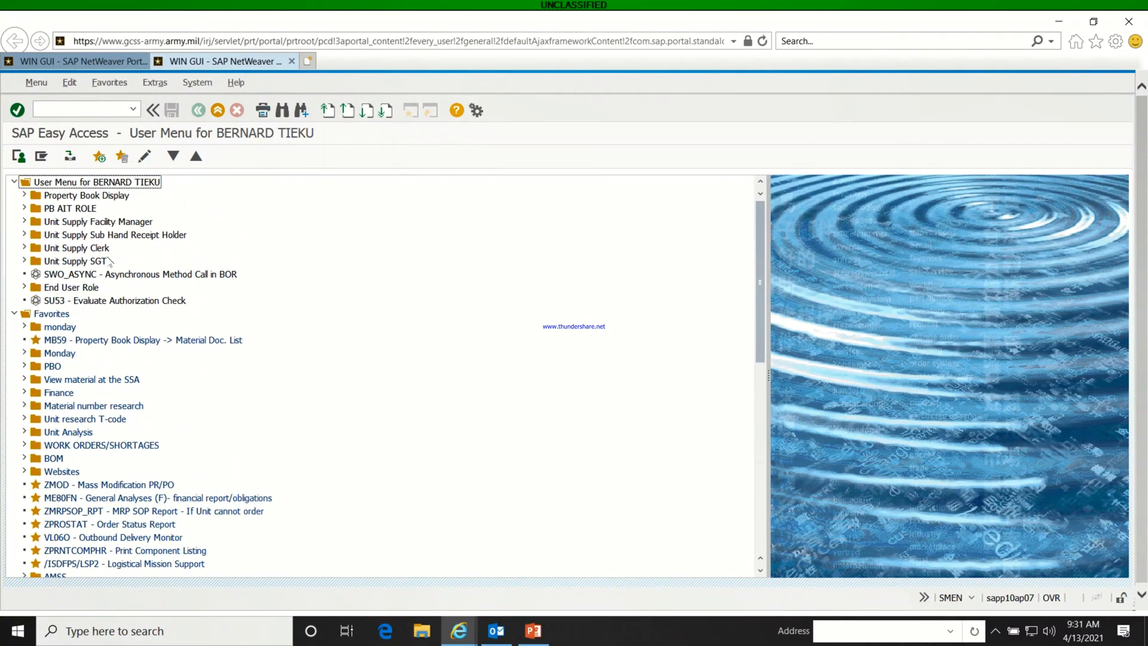
- Run transaction zusmenu from the command field to open the Unit Supply Menu
{"action": "left_click", "coordinate": [80, 109]}
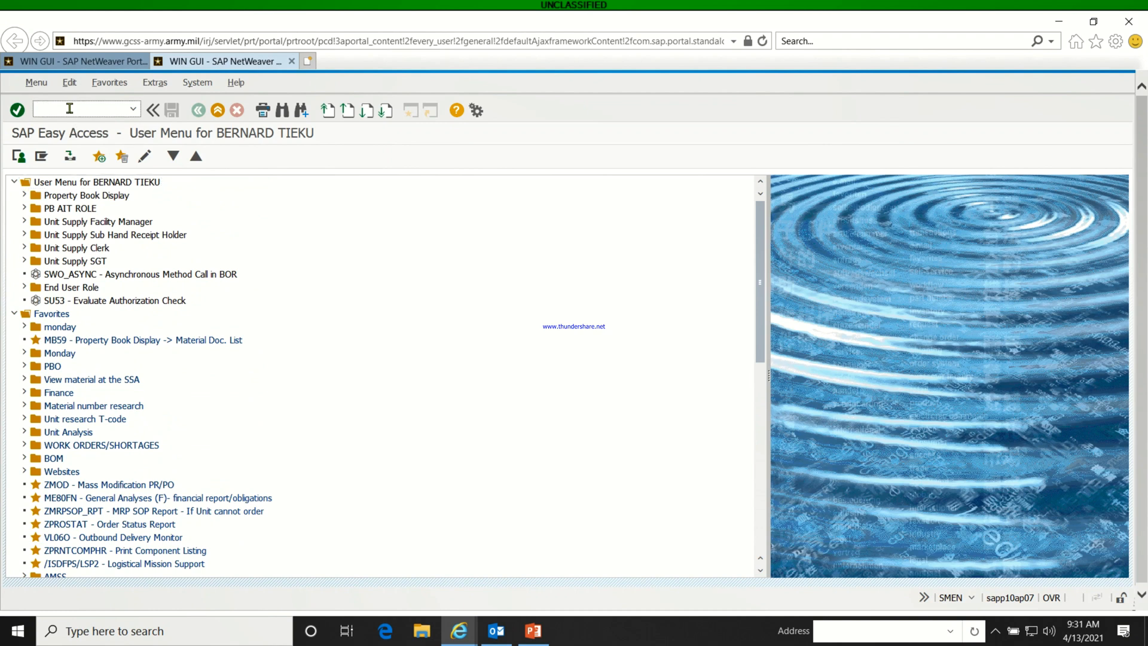
{"action": "type", "text": "zusme"}
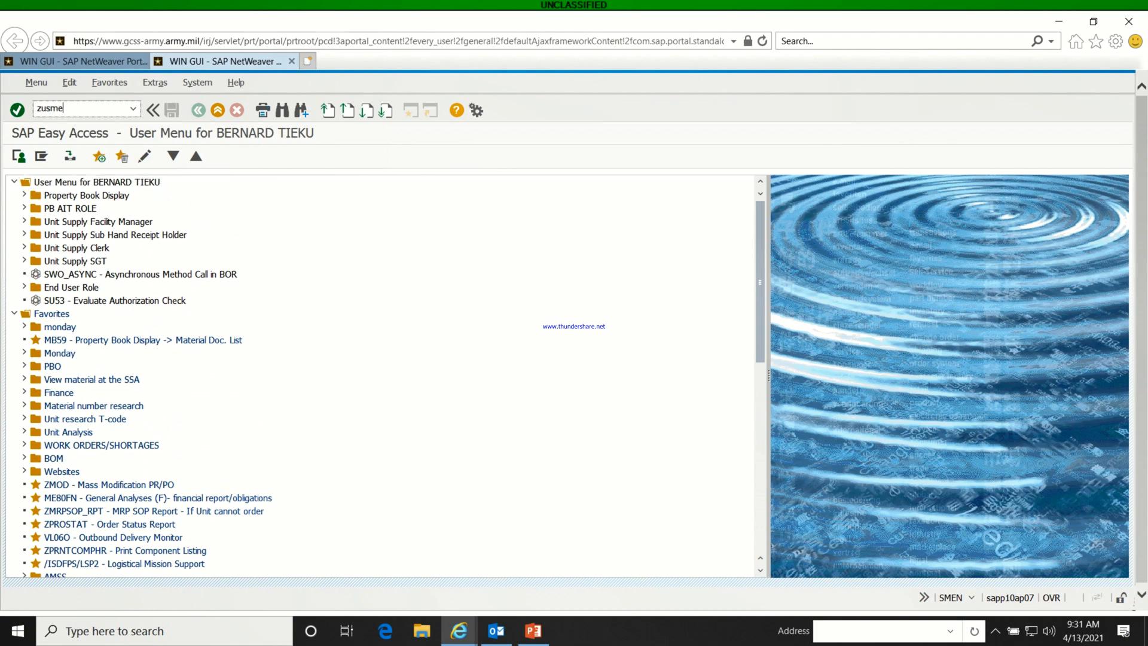
{"action": "type", "text": "nu"}
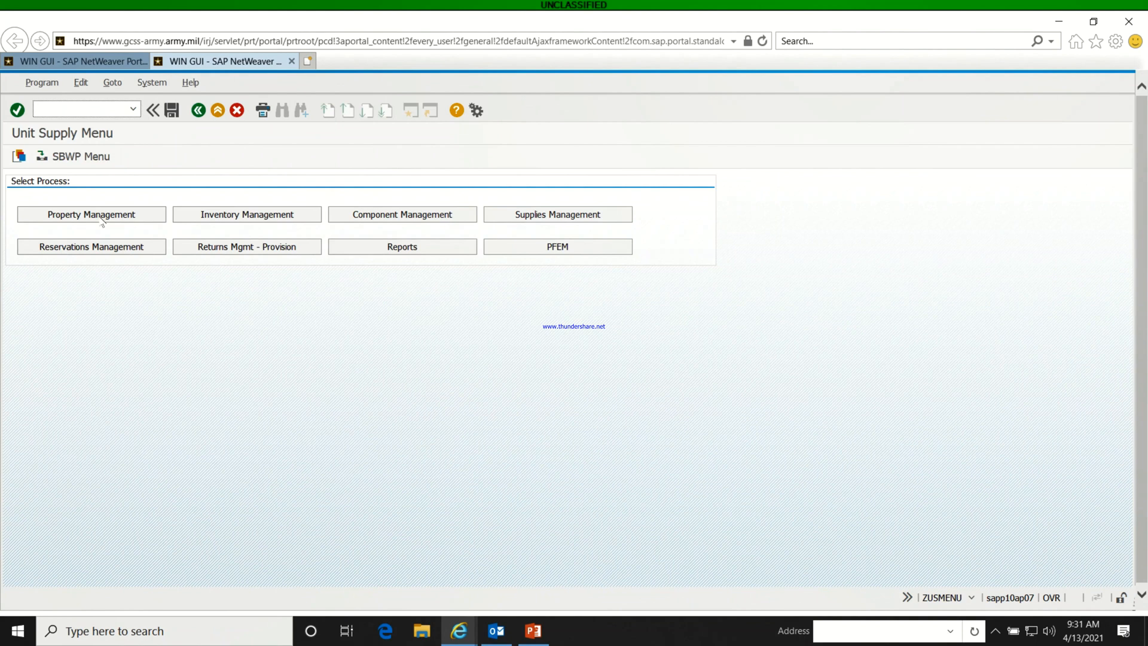
{"action": "mouse_move", "coordinate": [71, 265]}
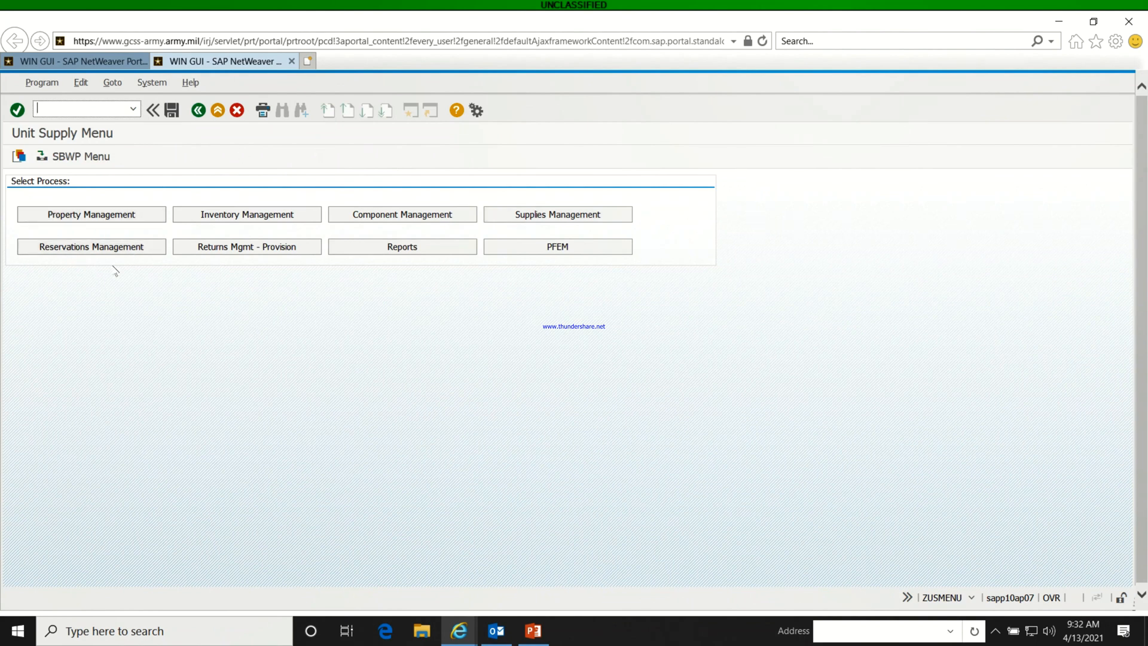
{"action": "mouse_move", "coordinate": [141, 144]}
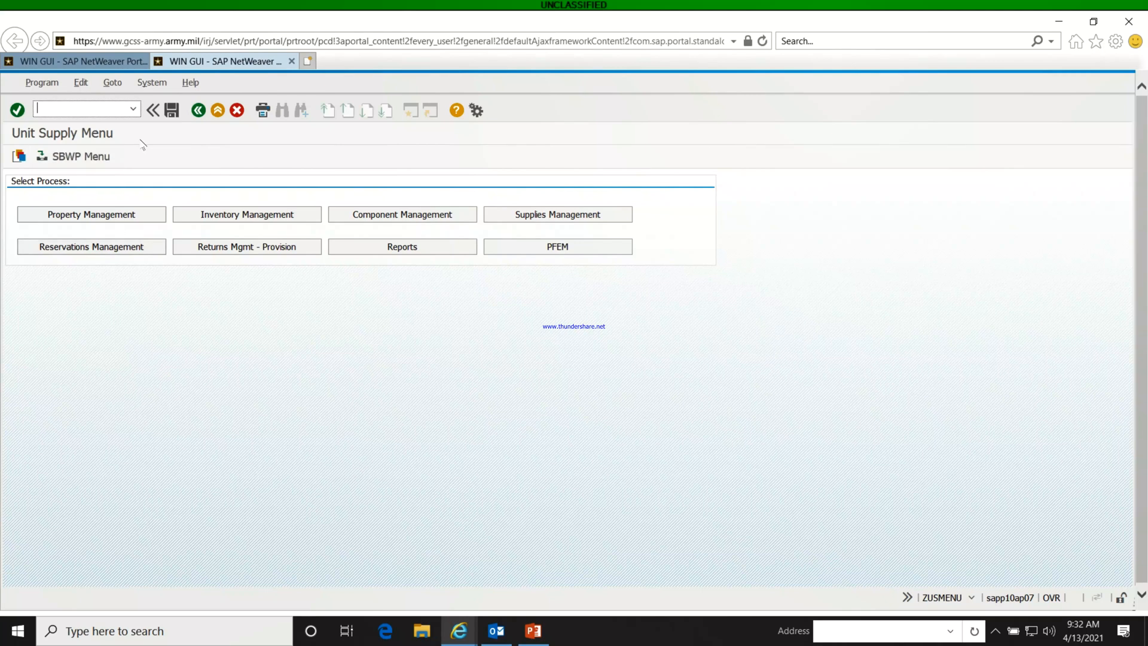
{"action": "mouse_move", "coordinate": [198, 110]}
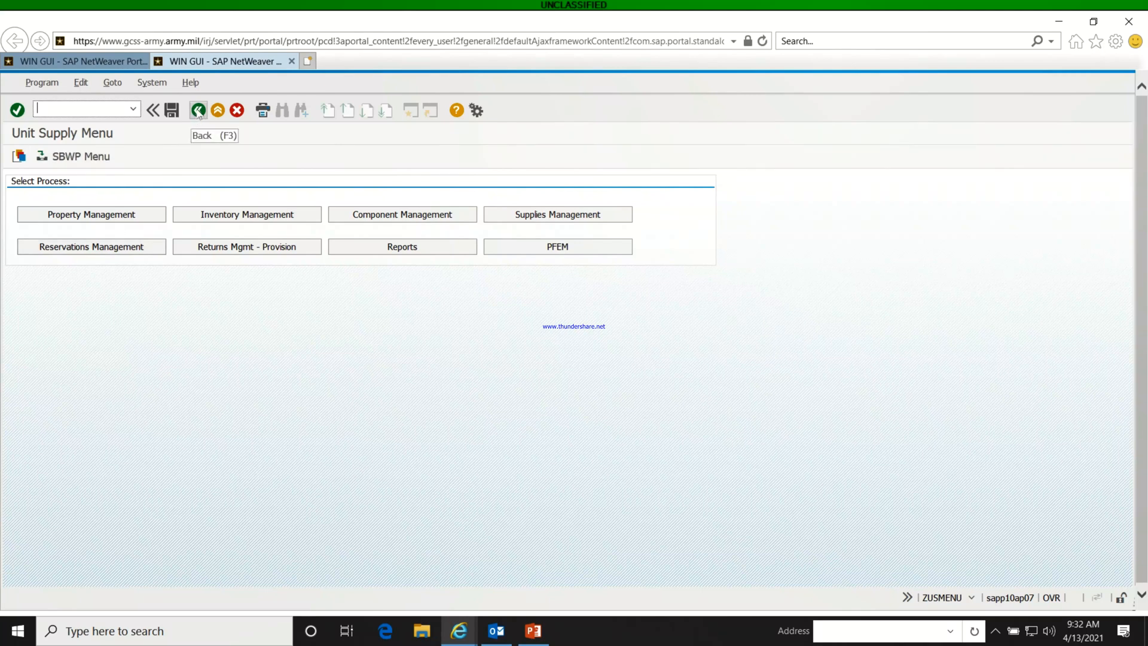
- Go back, launch the ZUSMENU favorite to confirm it opens Unit Supply Menu, then return
{"action": "left_click", "coordinate": [198, 110]}
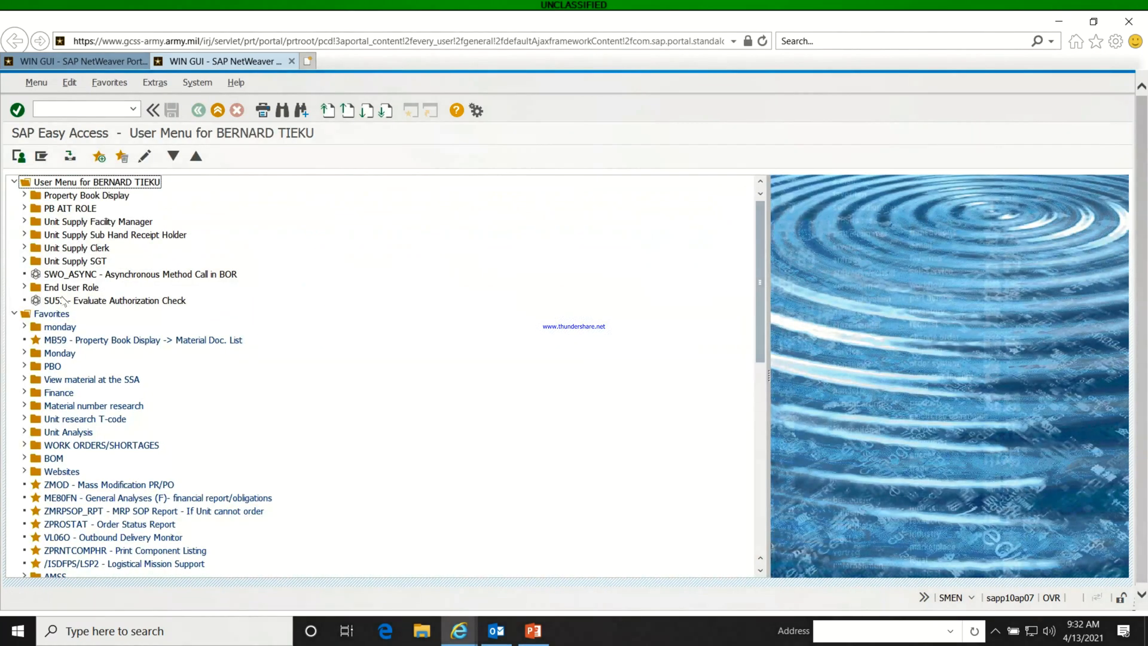
{"action": "scroll", "scroll_direction": "down", "scroll_amount": 3}
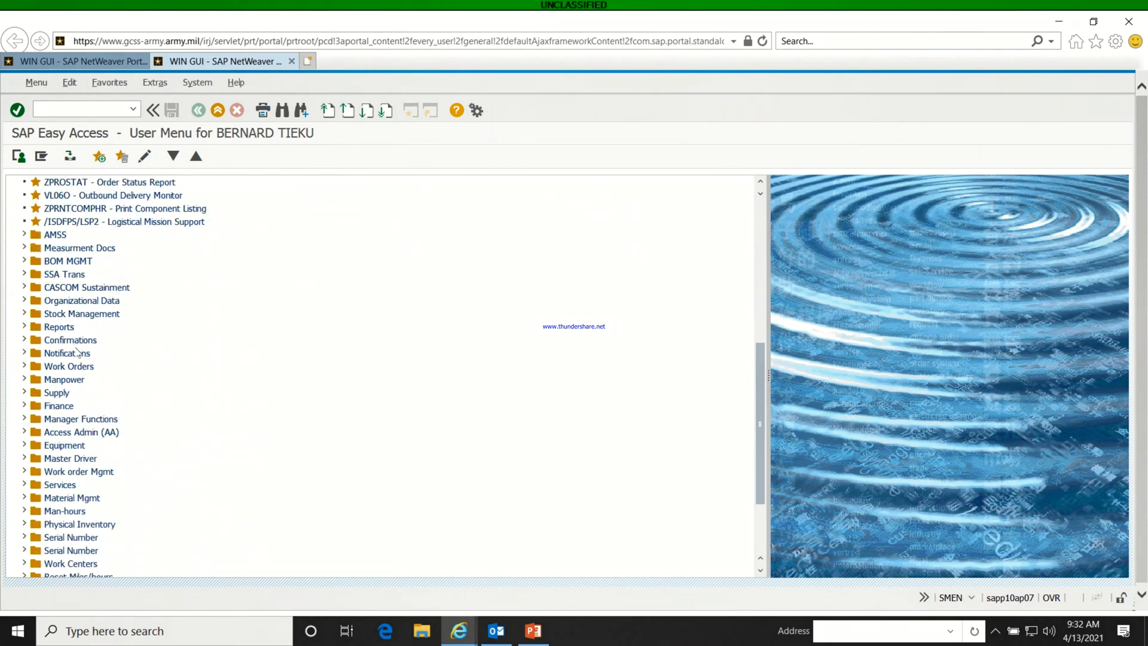
{"action": "scroll", "scroll_direction": "down", "scroll_amount": 3}
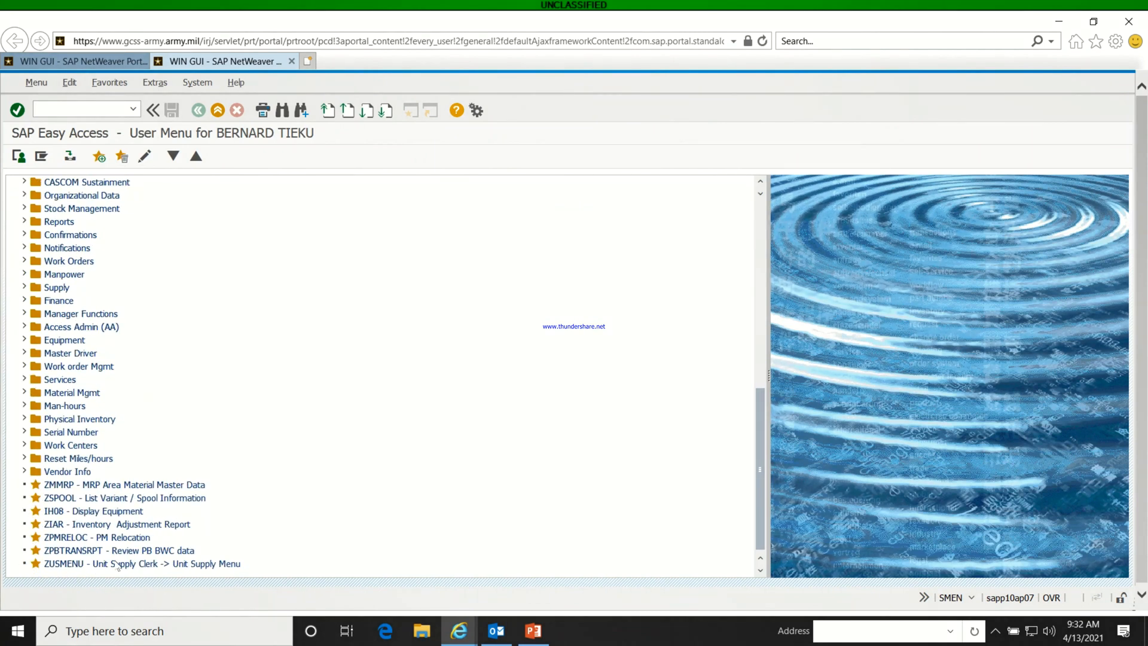
{"action": "double_click", "coordinate": [140, 564]}
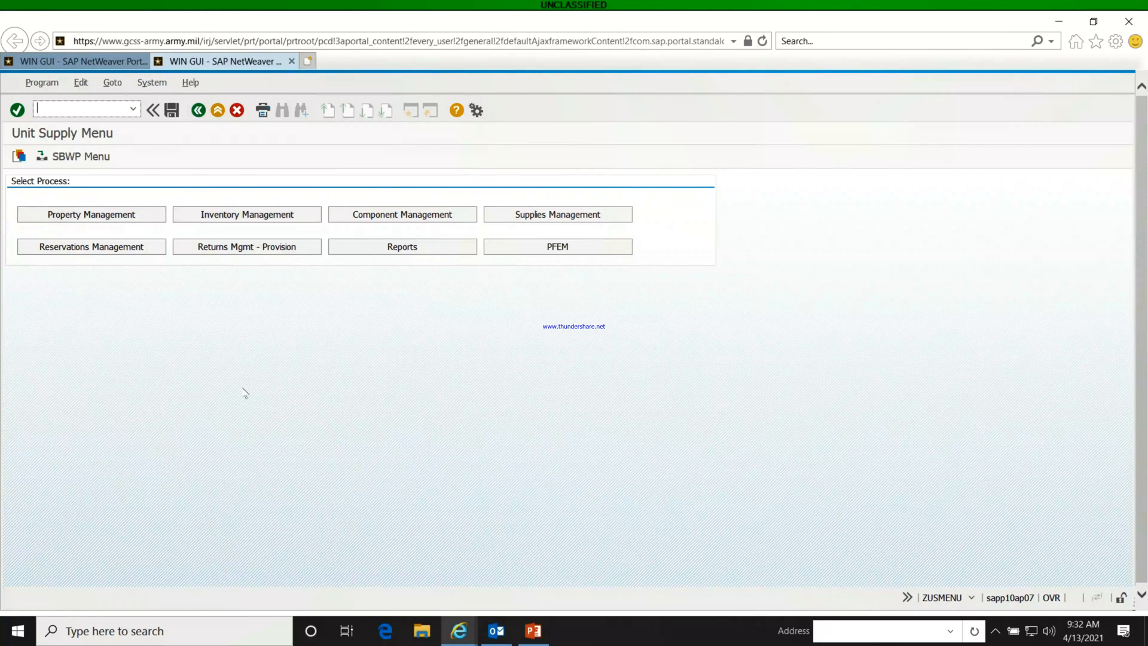
{"action": "mouse_move", "coordinate": [370, 309]}
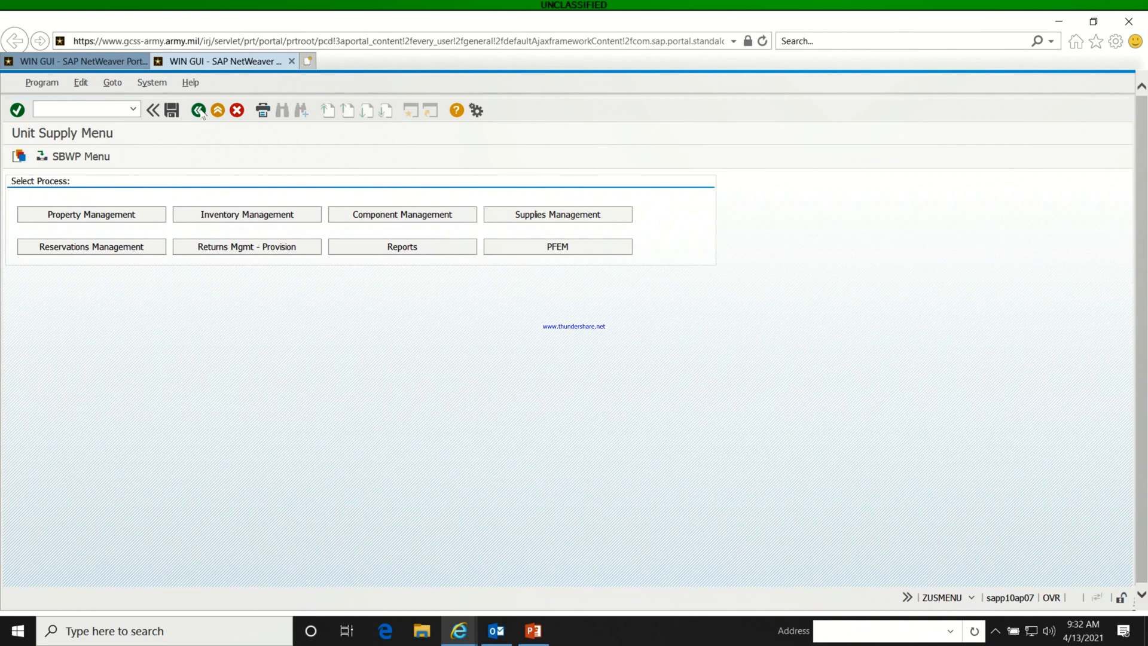
{"action": "left_click", "coordinate": [198, 111]}
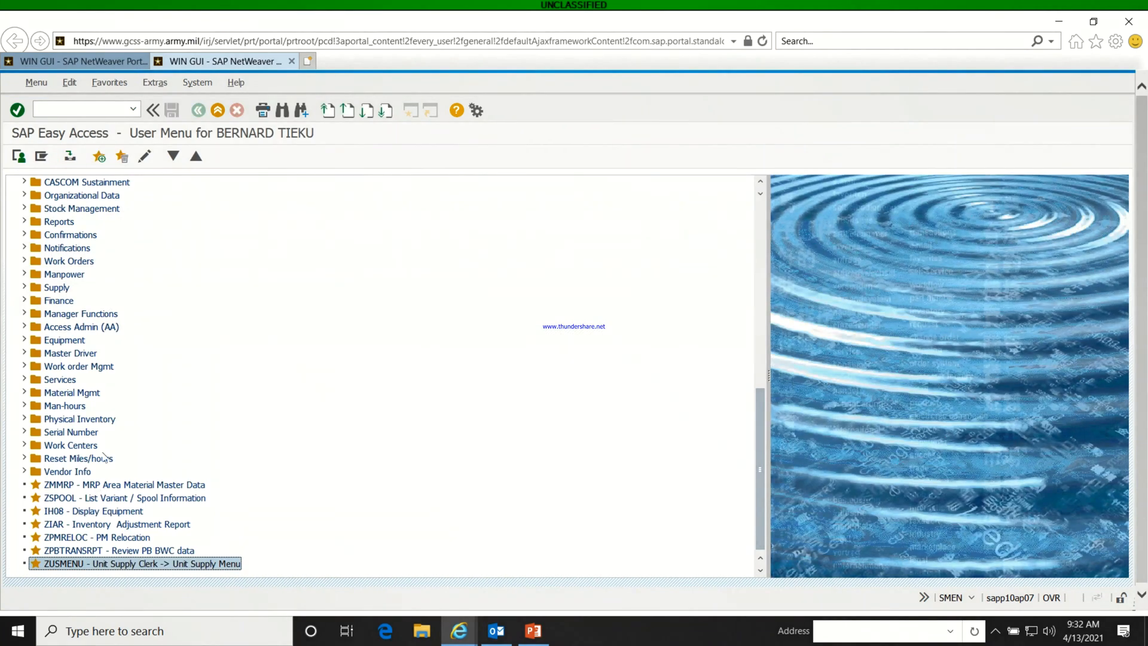
{"action": "scroll", "scroll_direction": "up", "scroll_amount": 3}
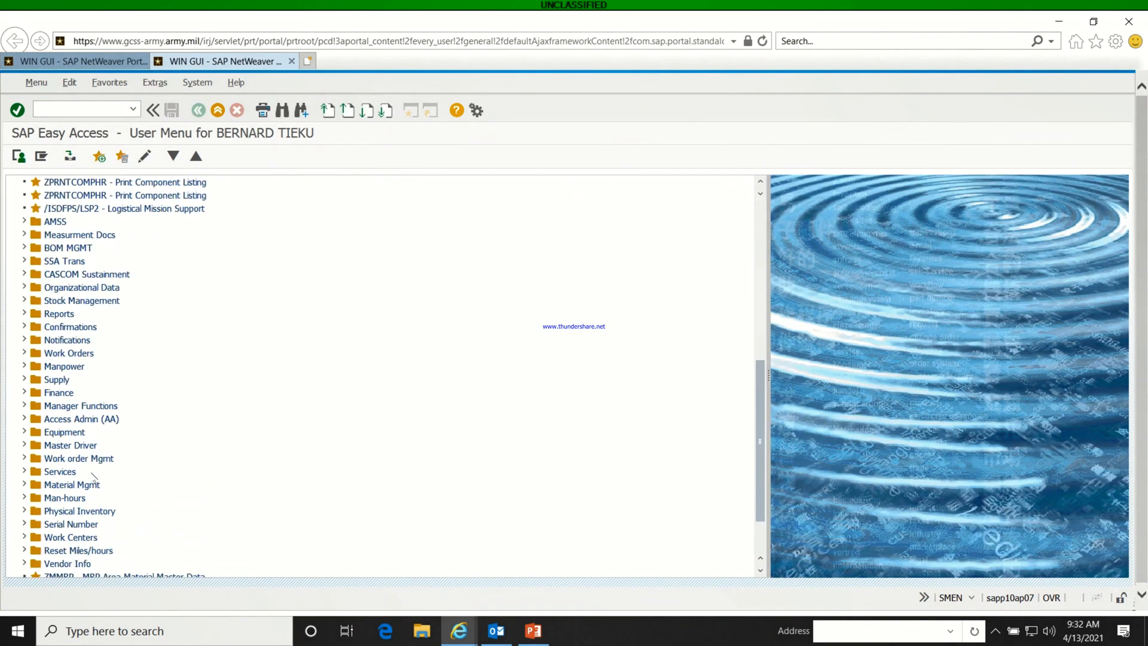
- In Extras > Settings, uncheck Display Favorites at End of List, keeping technical names shown
{"action": "left_click", "coordinate": [155, 81]}
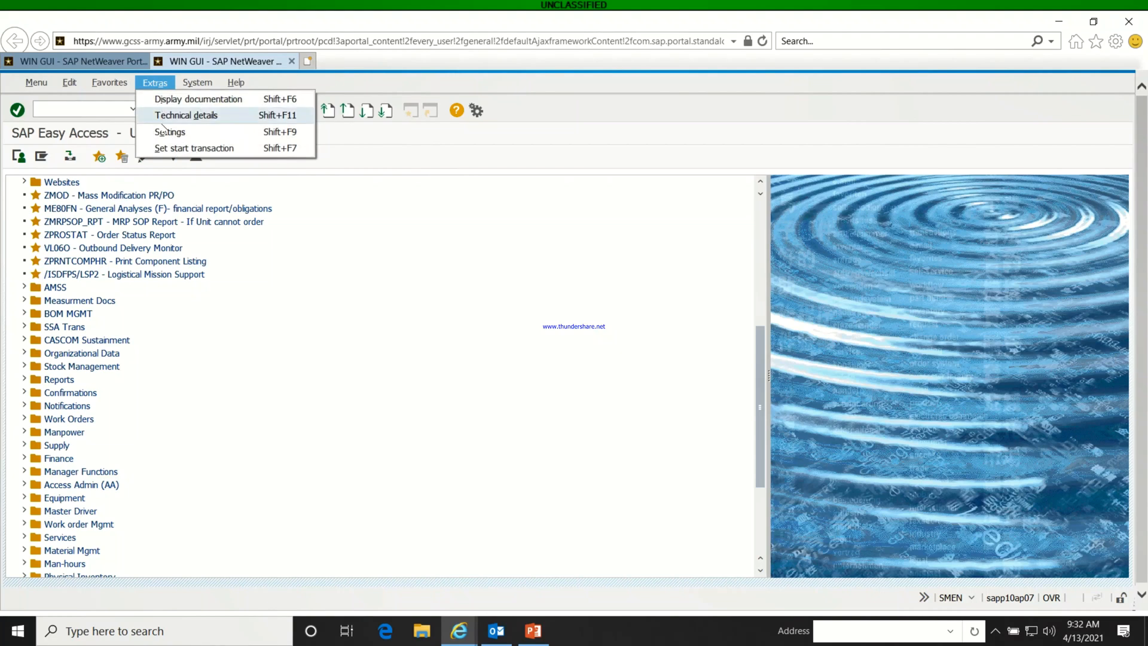
{"action": "left_click", "coordinate": [170, 132]}
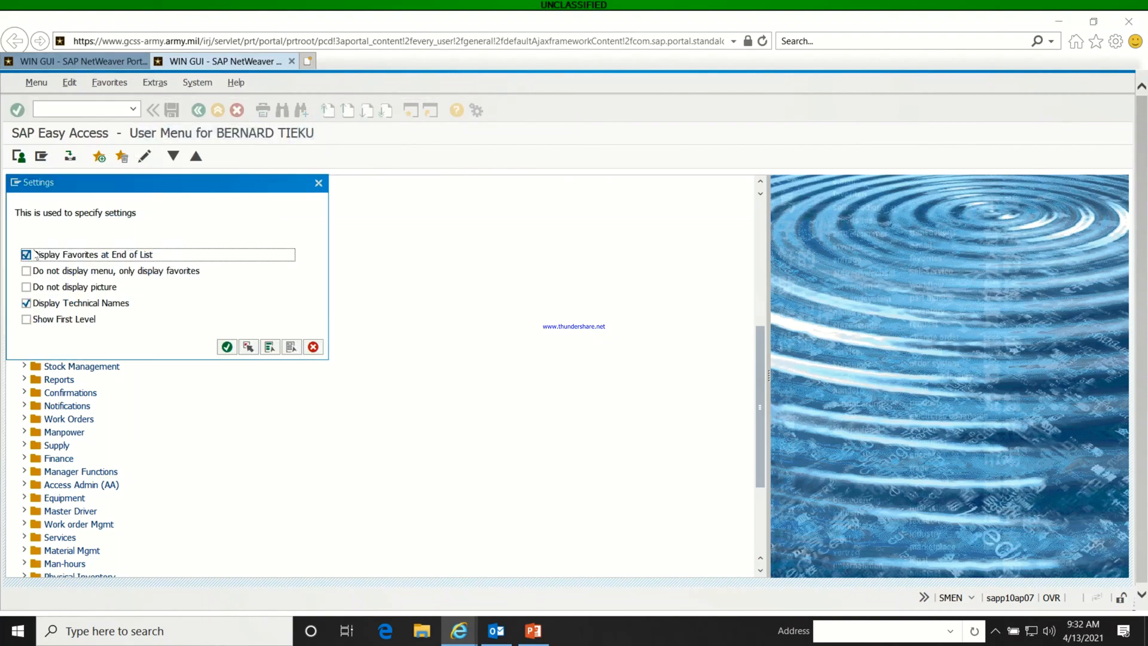
{"action": "left_click", "coordinate": [25, 254]}
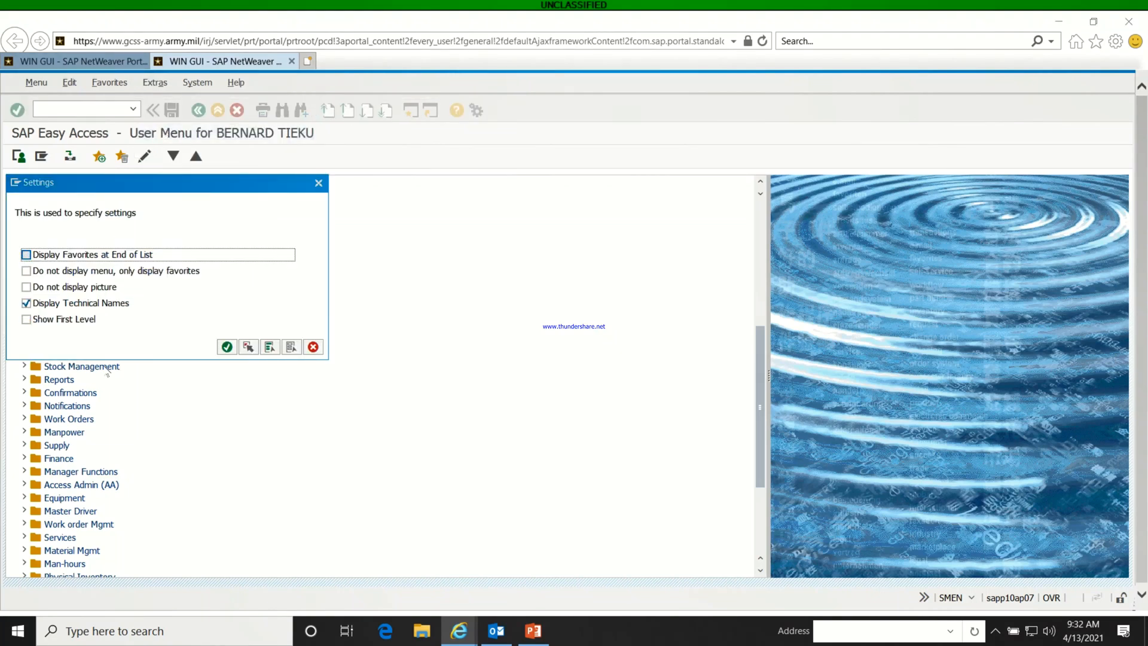
{"action": "mouse_move", "coordinate": [227, 346]}
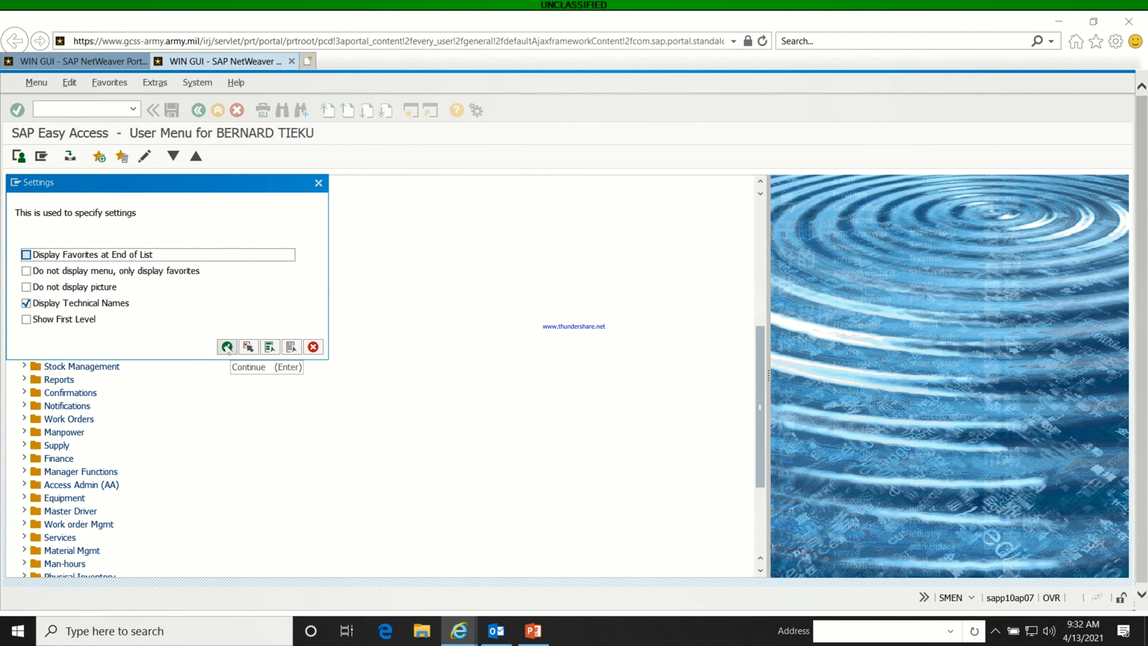
{"action": "left_click", "coordinate": [227, 346]}
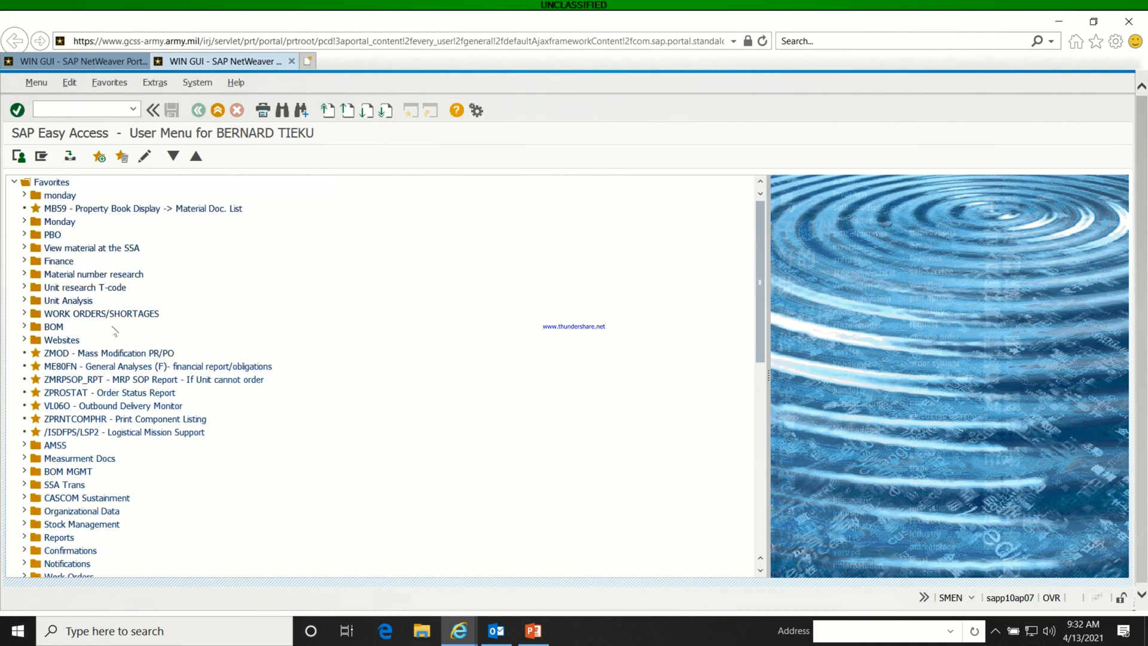
{"action": "scroll", "scroll_direction": "down", "scroll_amount": 3}
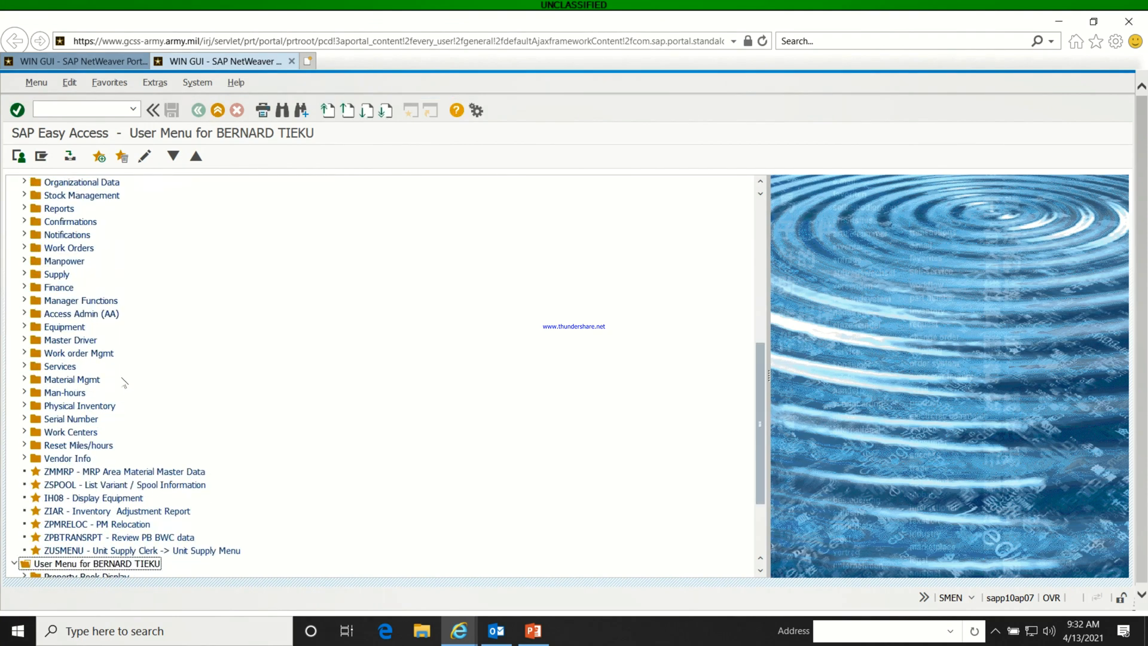
{"action": "mouse_move", "coordinate": [145, 551]}
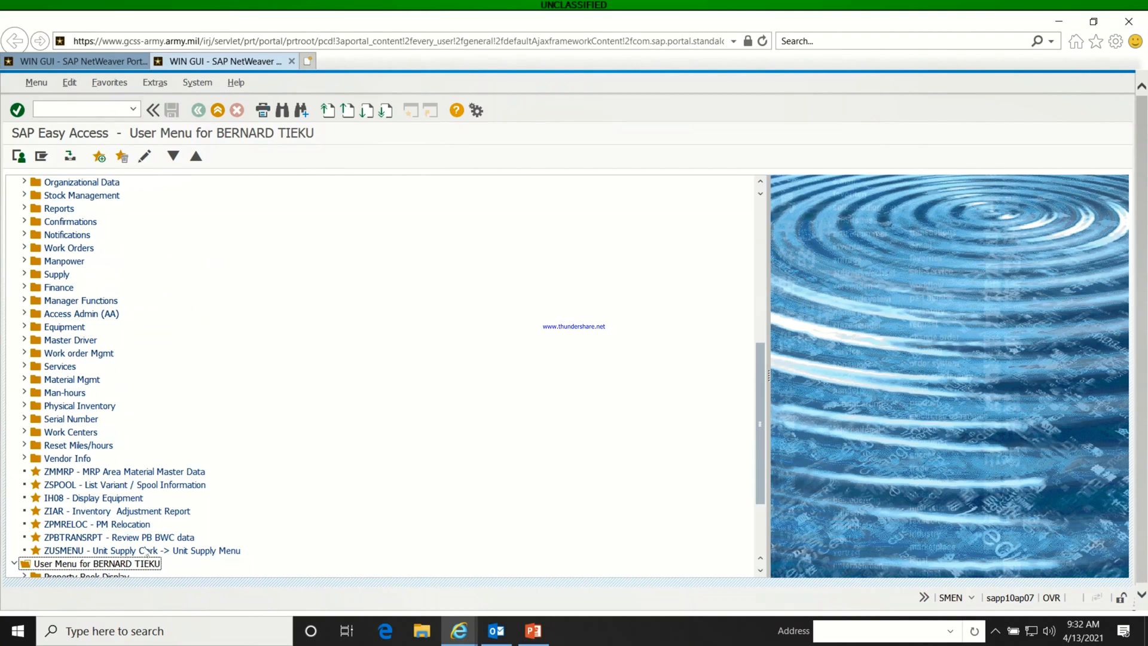